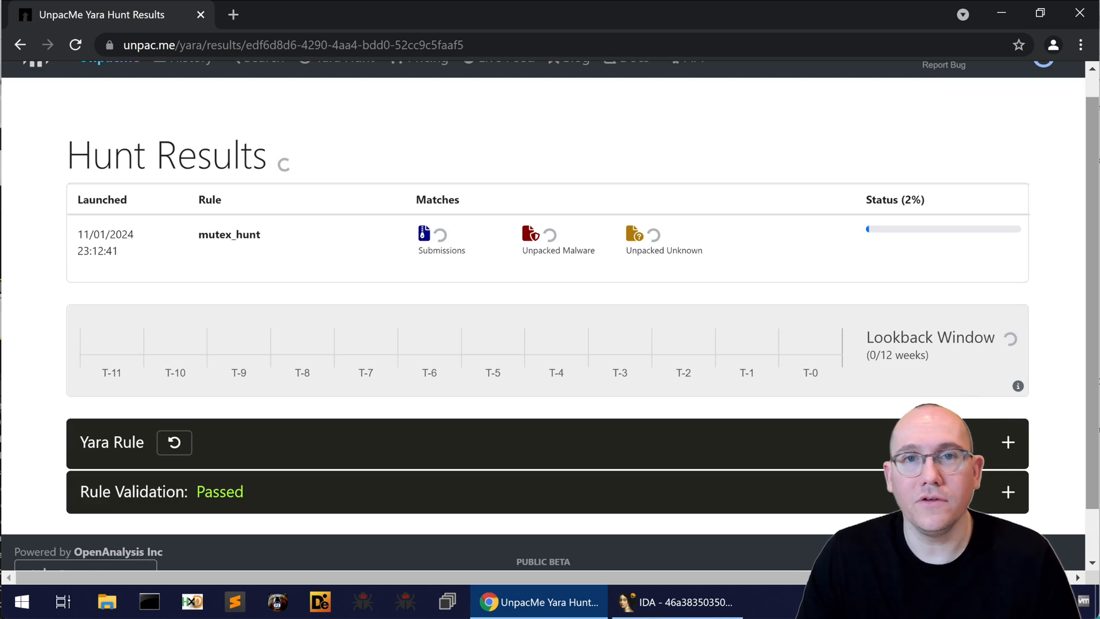
# Scroll down the blank Yara hunt form to reach the scan option toggles.
pyautogui.scroll(-3)
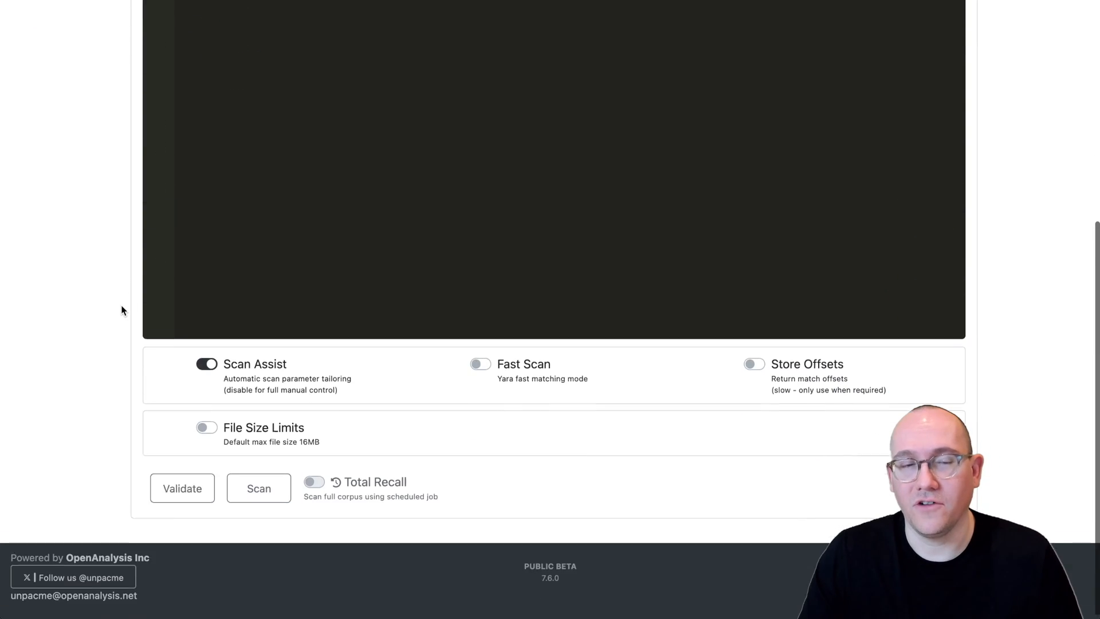
# Turn on File Size Limits and set the maximum to 9 MB, keeping the 1 MB minimum.
pyautogui.click(206, 427)
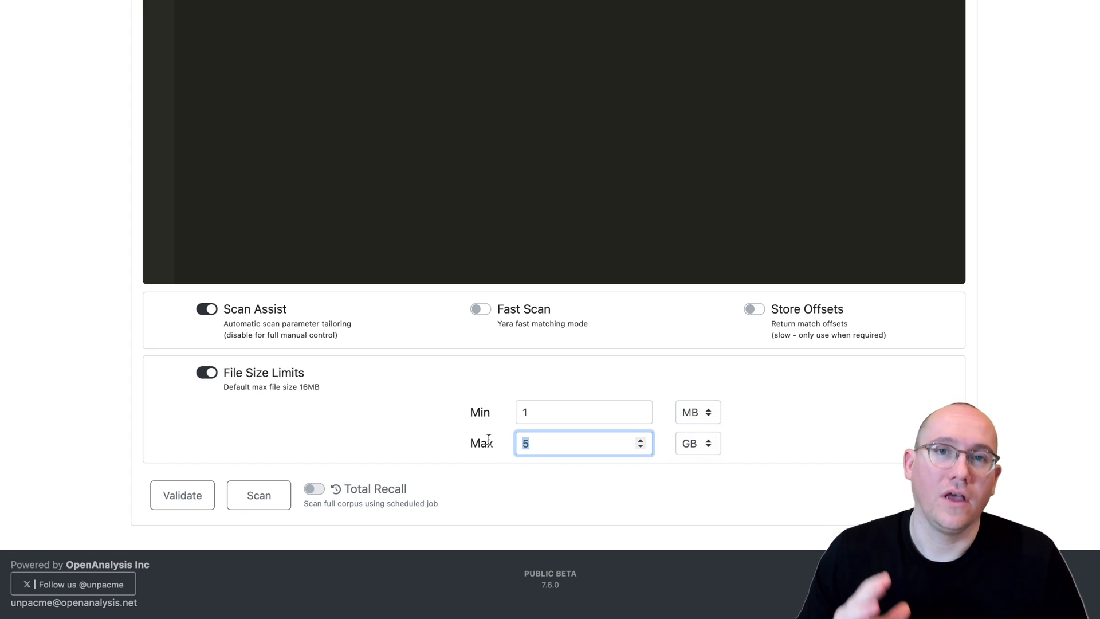
pyautogui.write('9')
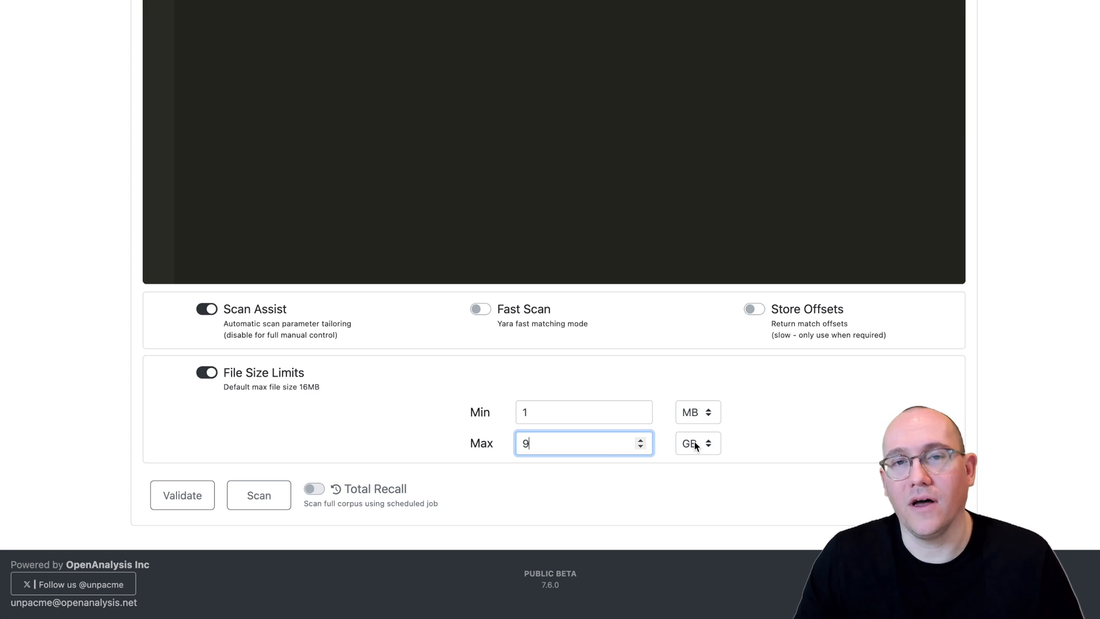
pyautogui.click(698, 443)
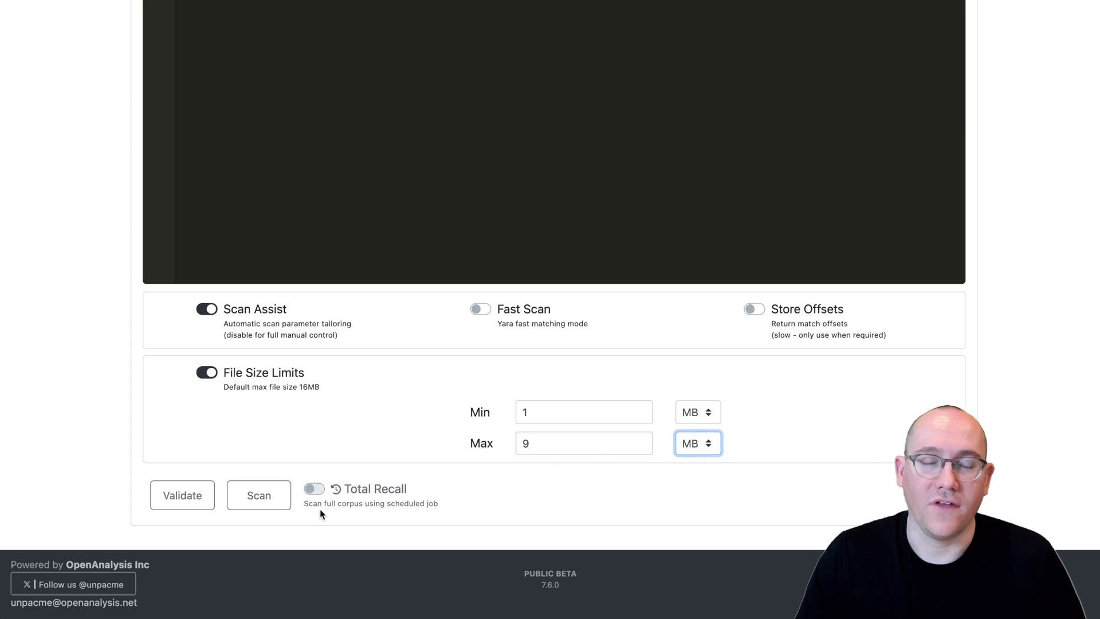